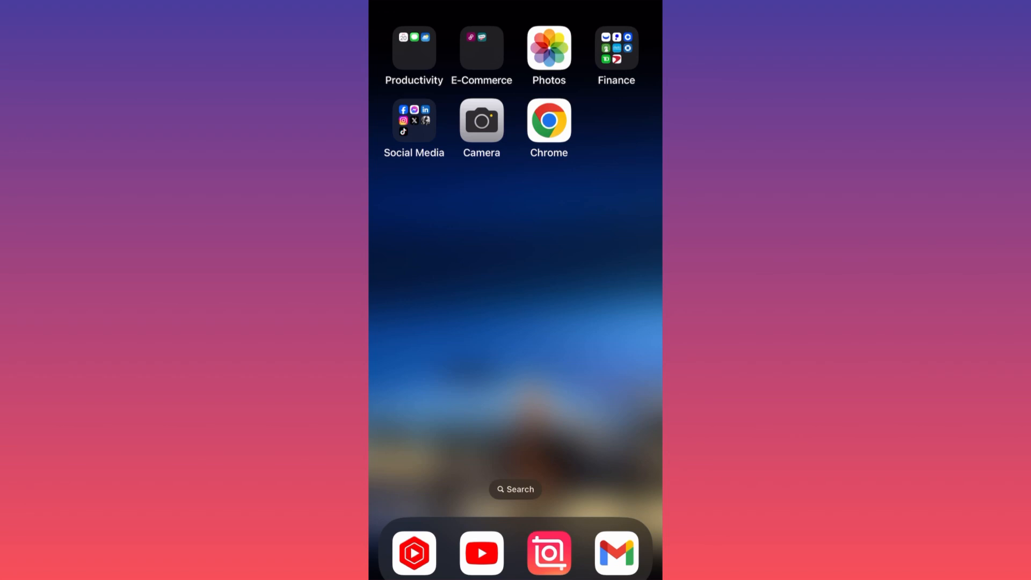
Step: Launch Instagram from the Social Media folder and land on the windsurfing account's profile
{"action": "left_click", "coordinate": [415, 120]}
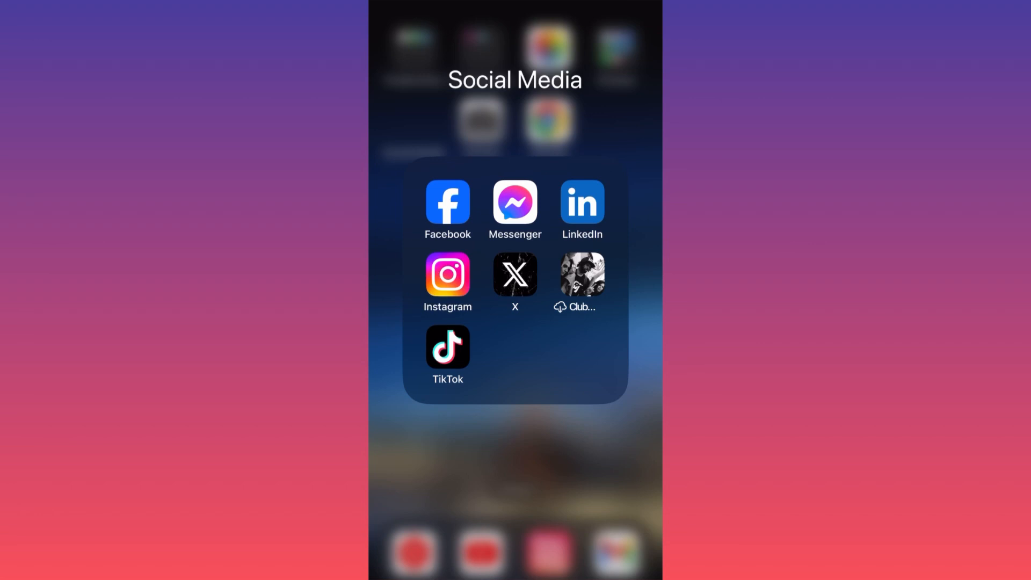
{"action": "left_click", "coordinate": [447, 274]}
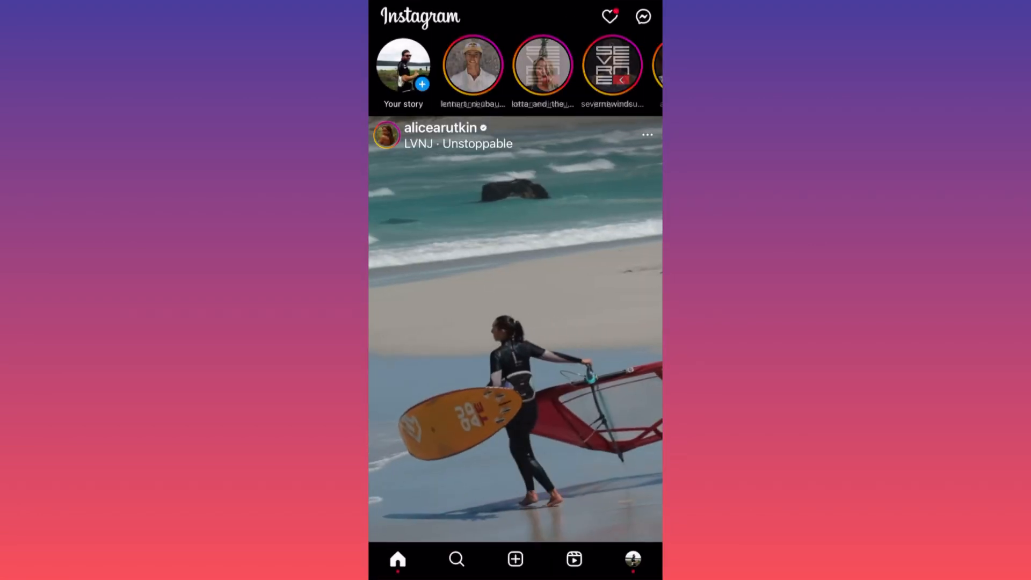
{"action": "scroll", "scroll_direction": "down", "scroll_amount": 3}
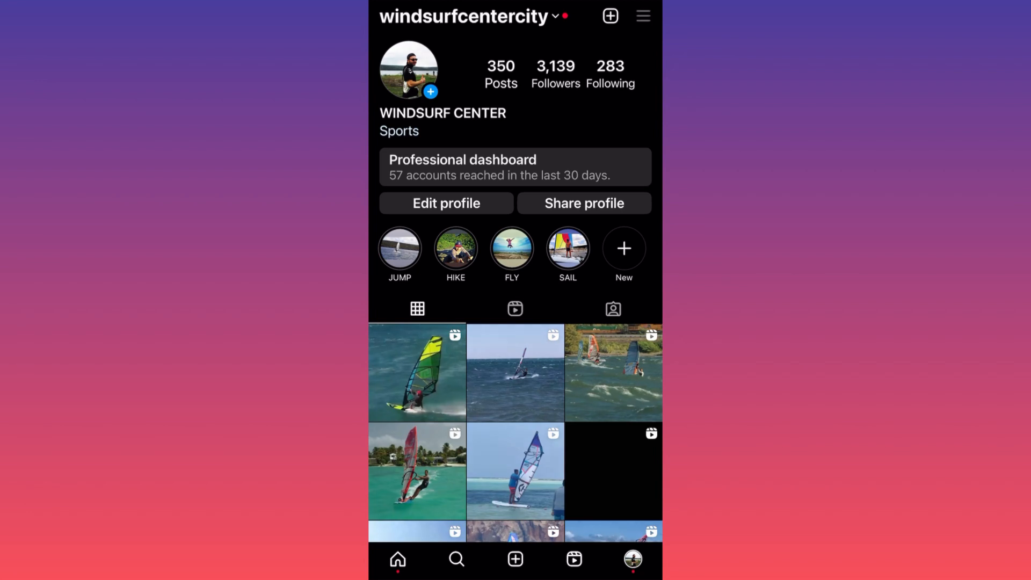
Step: Reach Settings and privacy from the profile's hamburger menu
{"action": "left_click", "coordinate": [643, 15]}
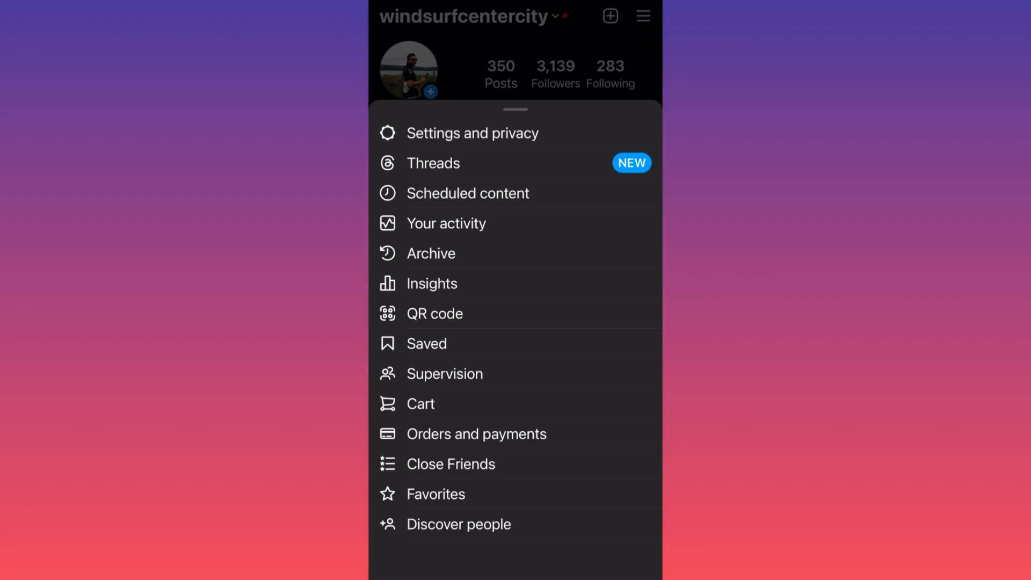
{"action": "left_click", "coordinate": [473, 134]}
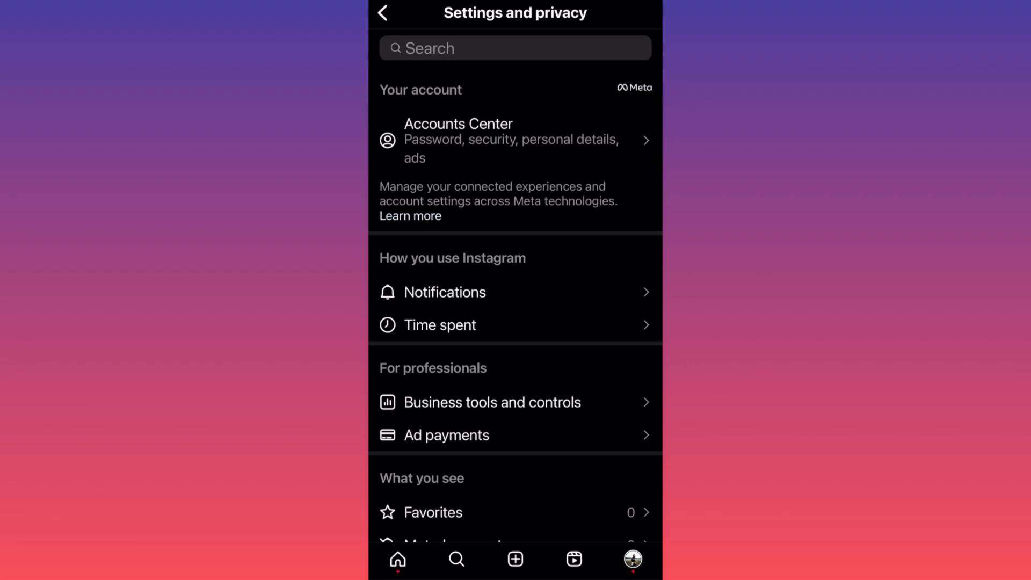
Step: Search the settings for 'Activ' and bring up the Show activity status page
{"action": "left_click", "coordinate": [514, 48]}
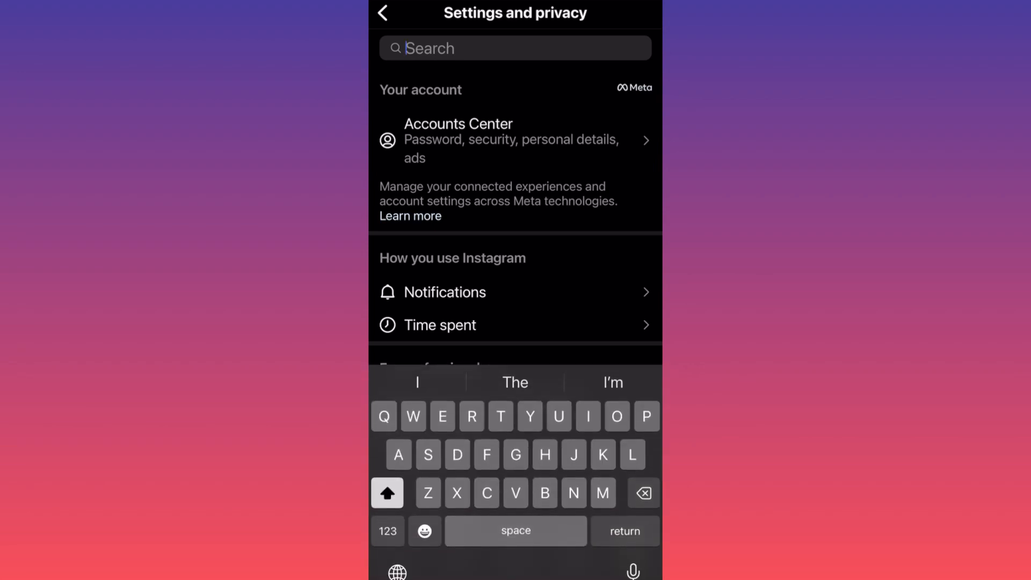
{"action": "type", "text": "A"}
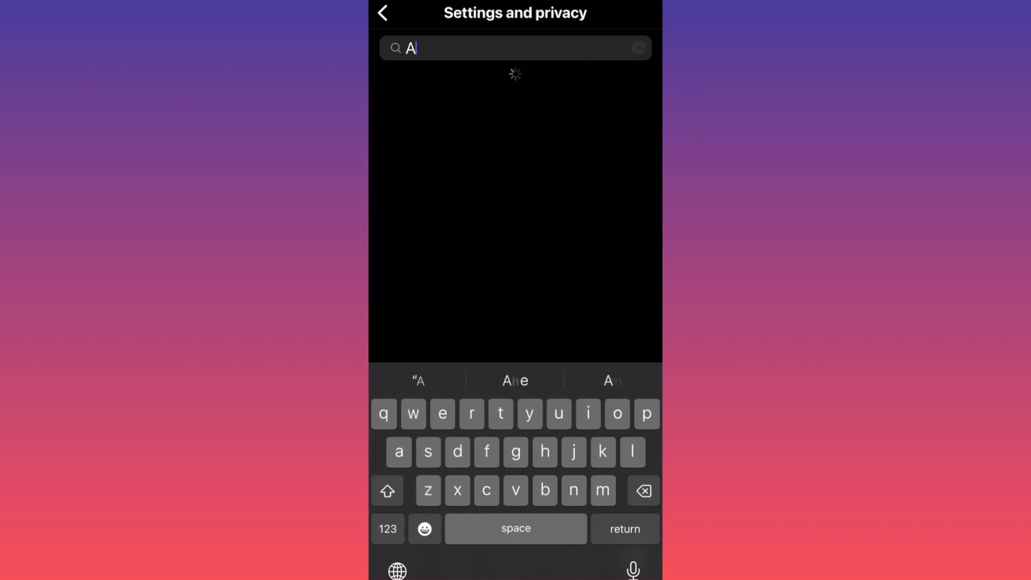
{"action": "type", "text": "cti"}
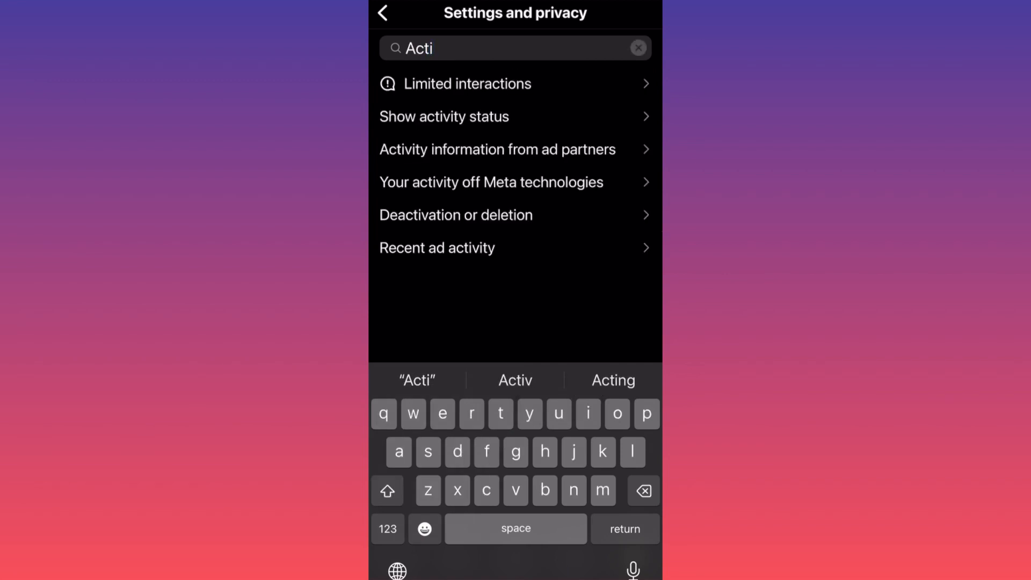
{"action": "type", "text": "v"}
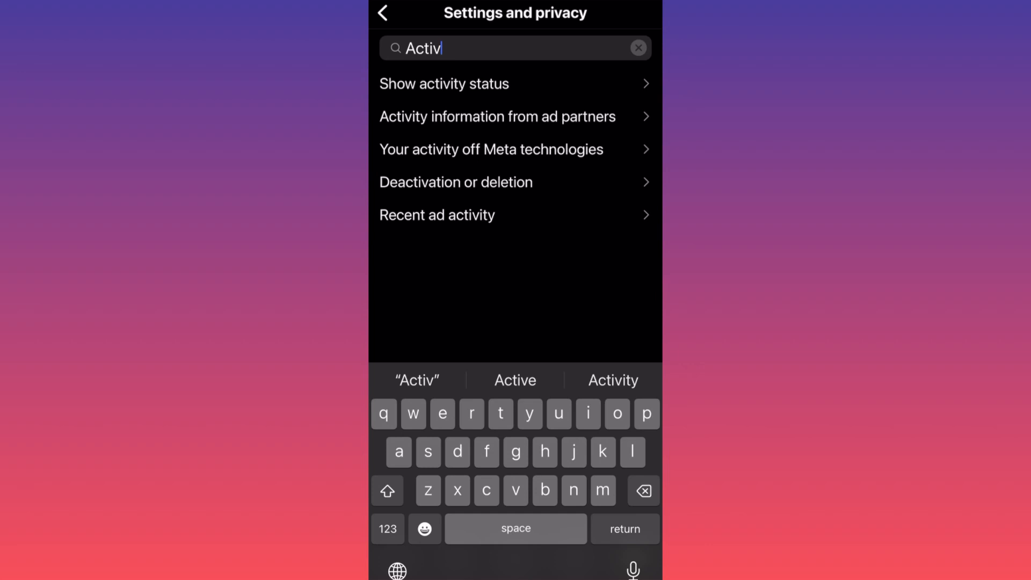
{"action": "left_click", "coordinate": [444, 83]}
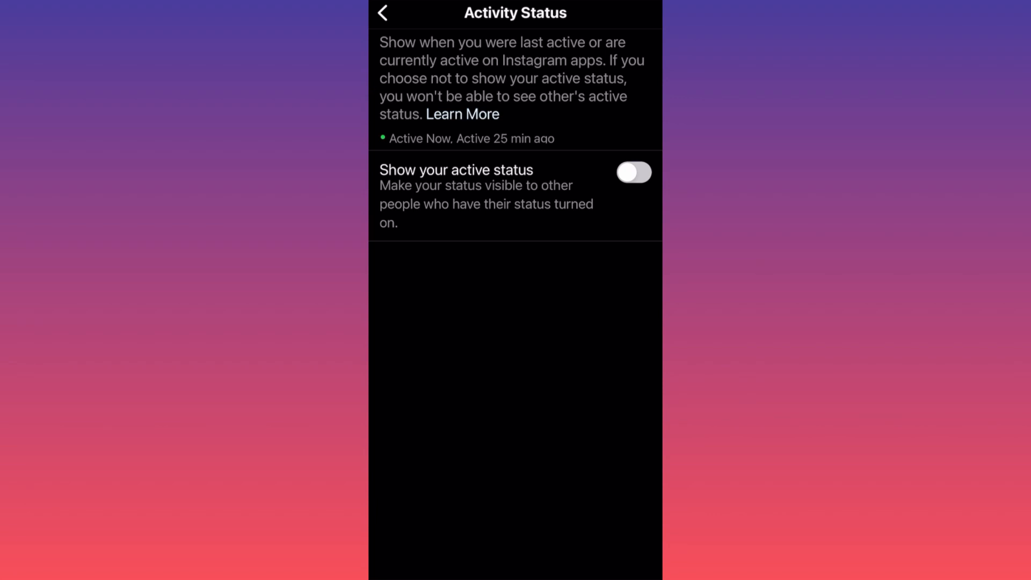
Step: Switch 'Show your active status' on, visible to accounts you follow or have messaged
{"action": "left_click", "coordinate": [632, 171]}
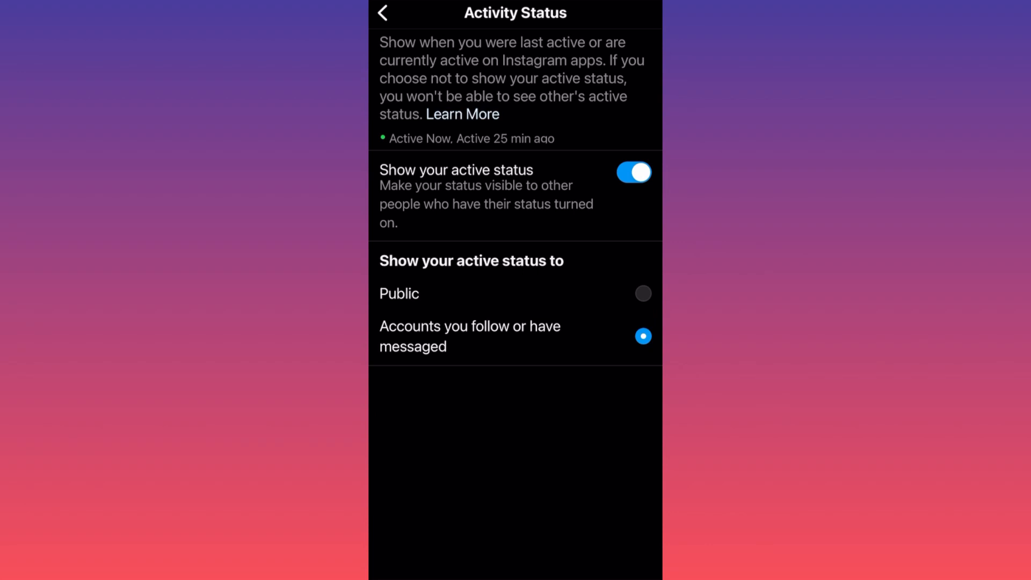
{"action": "left_click", "coordinate": [643, 293]}
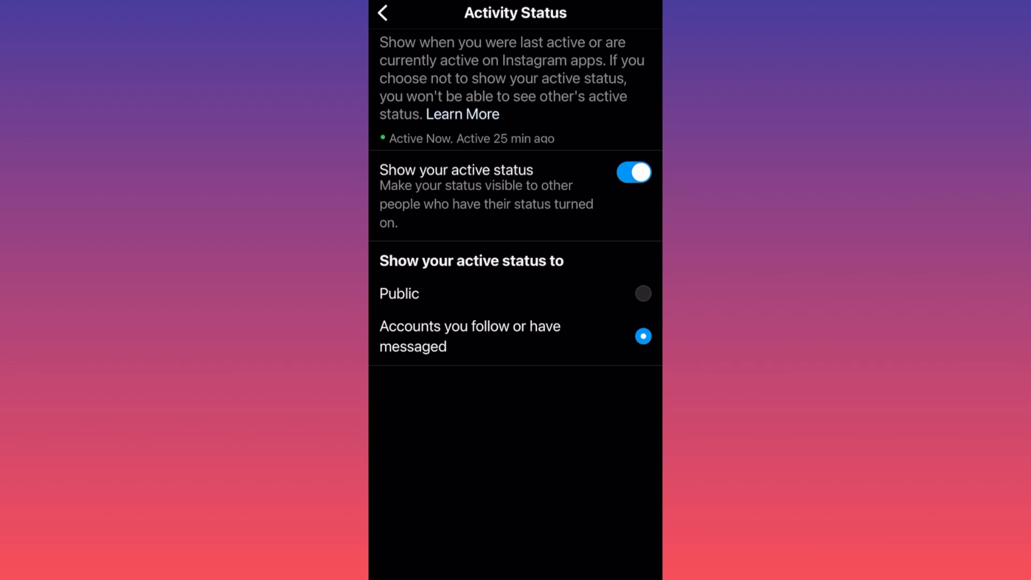
{"action": "left_click", "coordinate": [633, 172]}
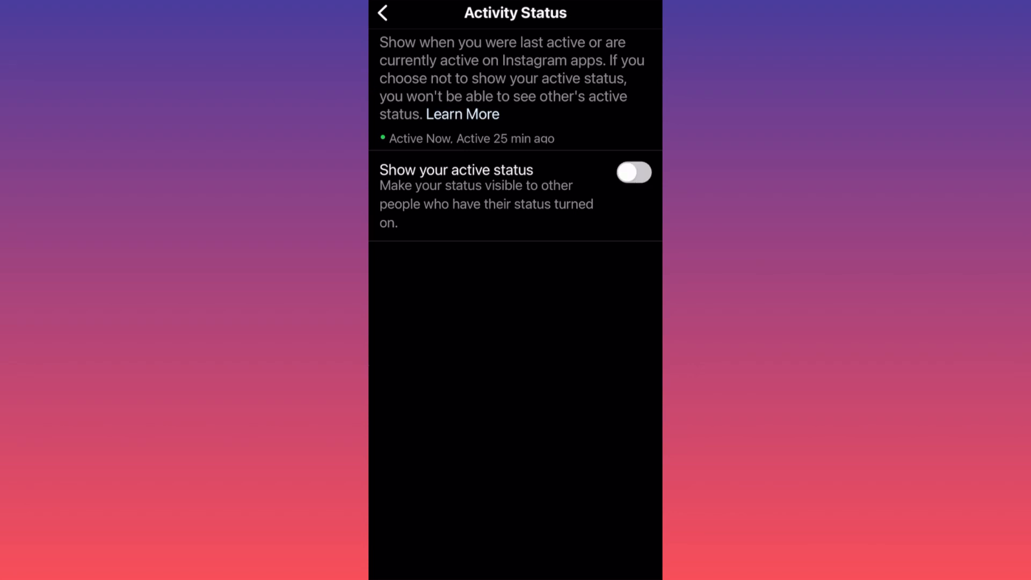